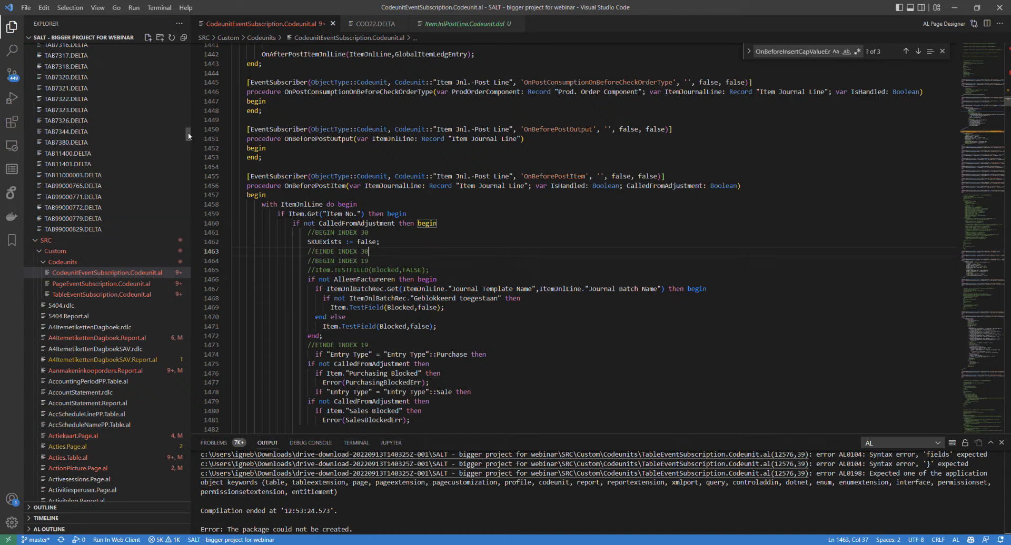
Step: Scroll through CodeunitEventSubscription.Codeunit.al to the codeunit 50215 declaration at line 1
scroll(down, 3)
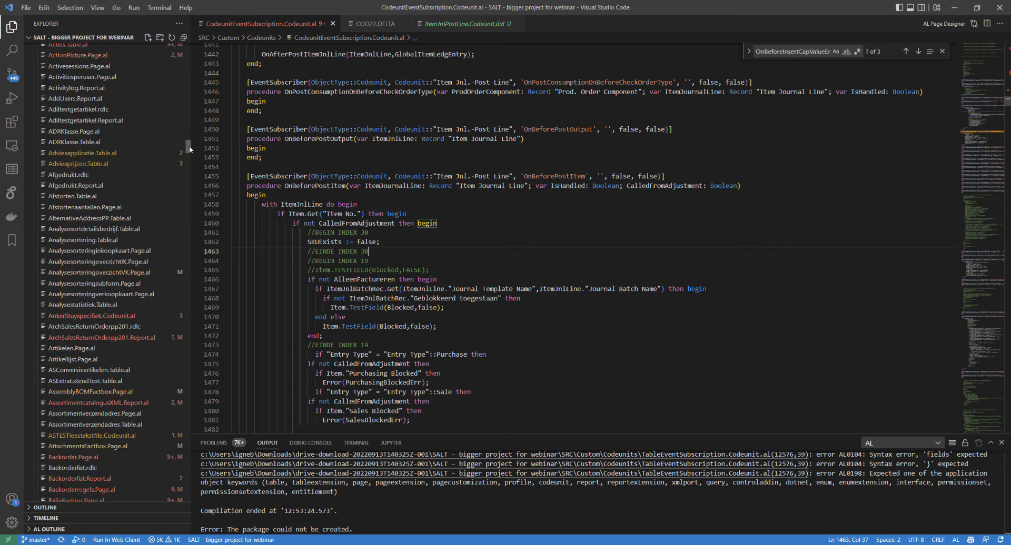
scroll(down, 3)
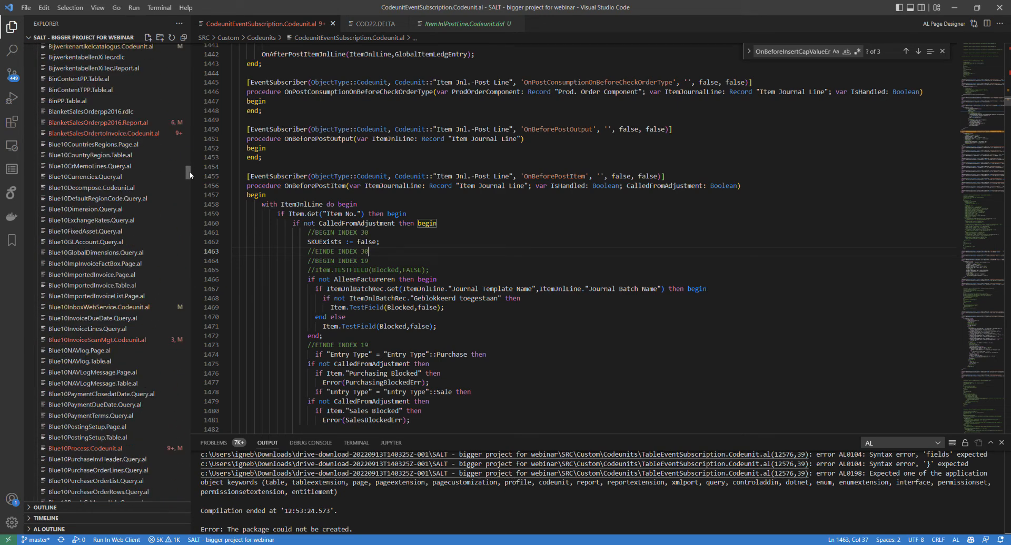
scroll(down, 3)
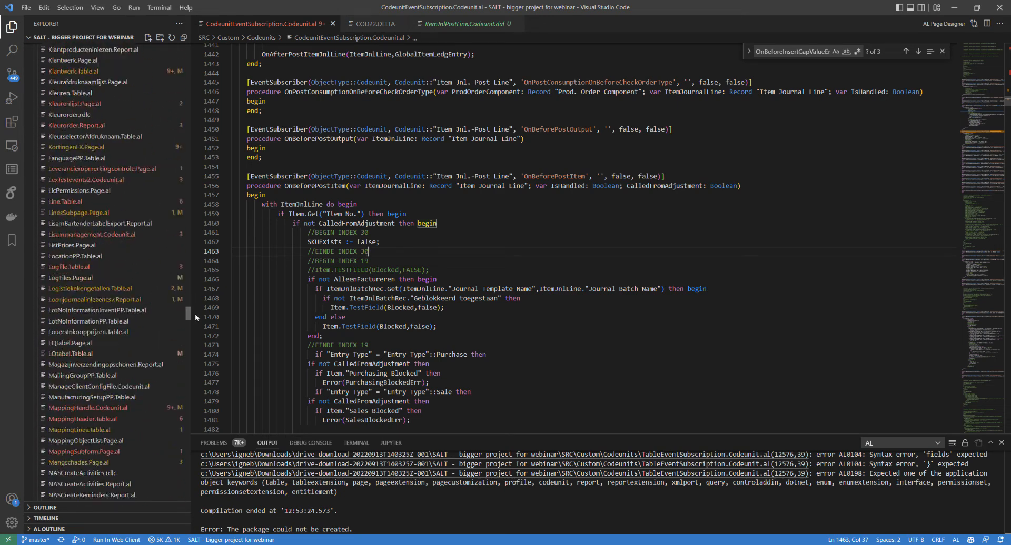
scroll(down, 3)
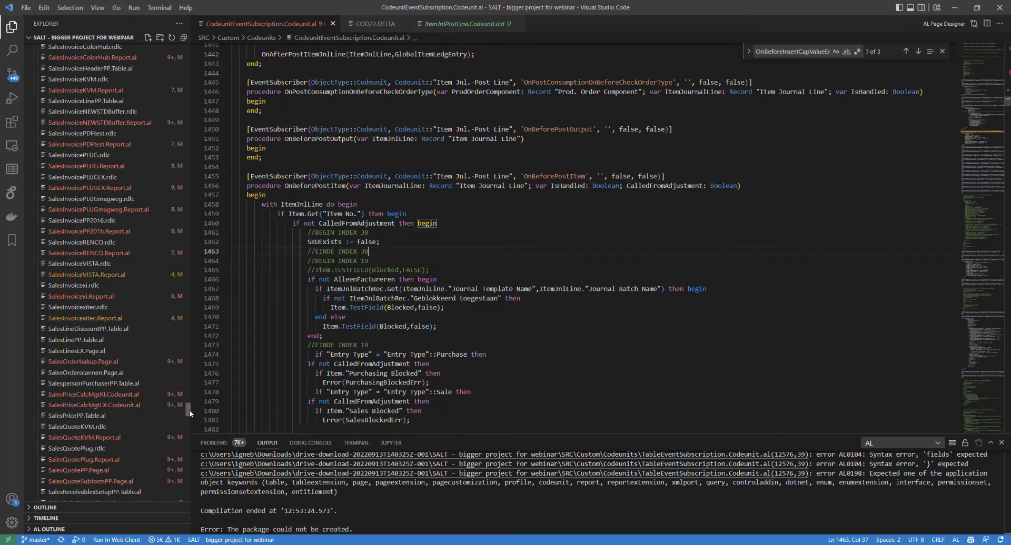
scroll(down, 3)
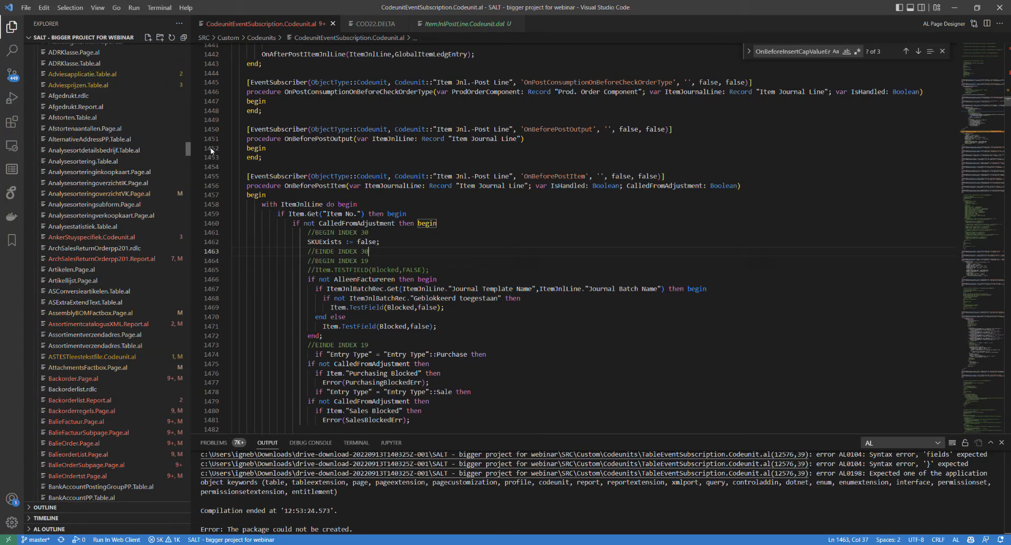
scroll(up, 3)
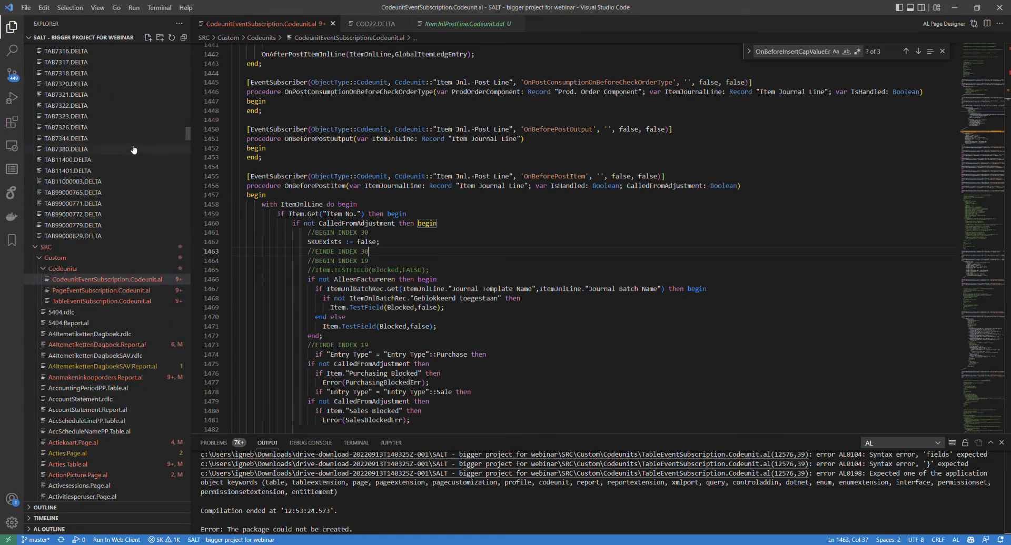
scroll(down, 3)
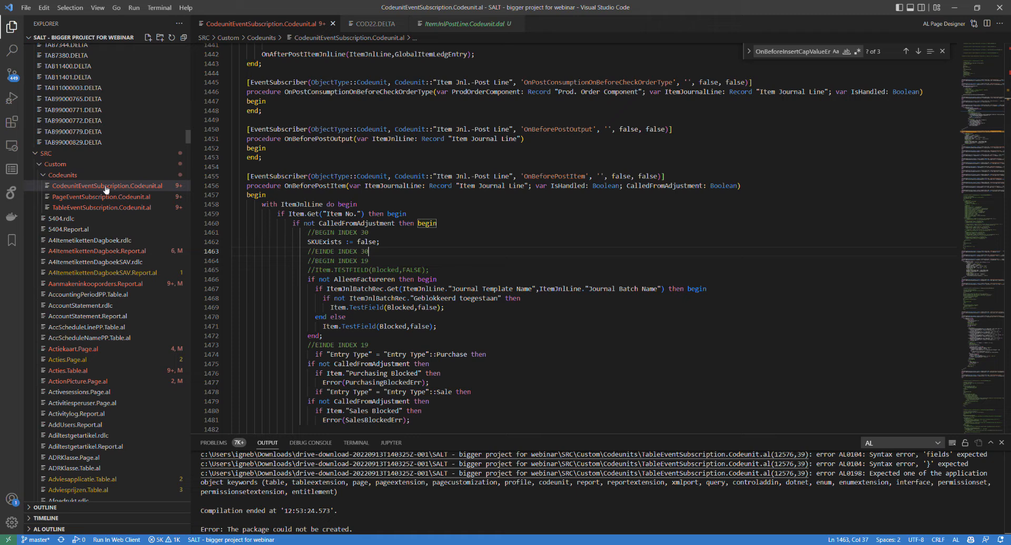
mouse_move(100, 190)
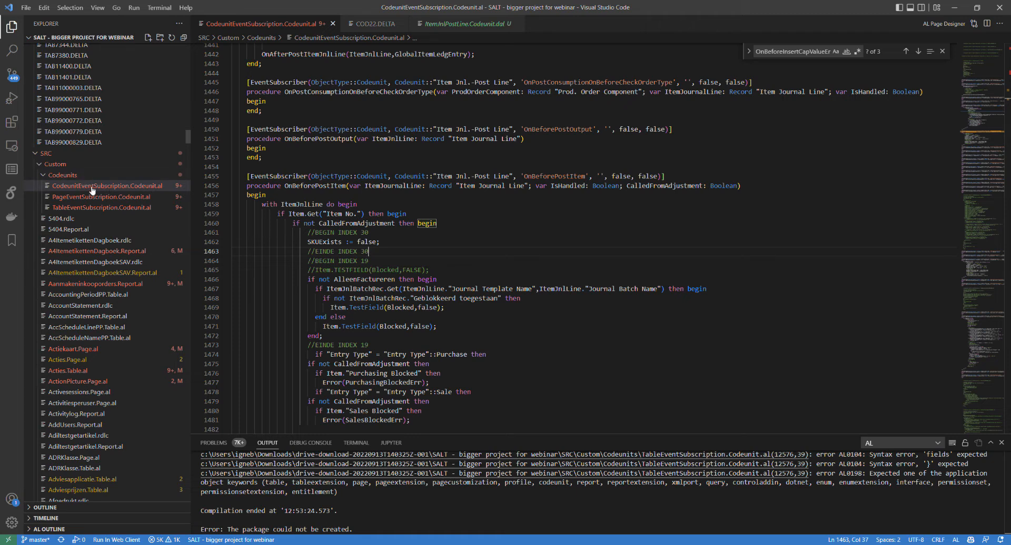
mouse_move(98, 179)
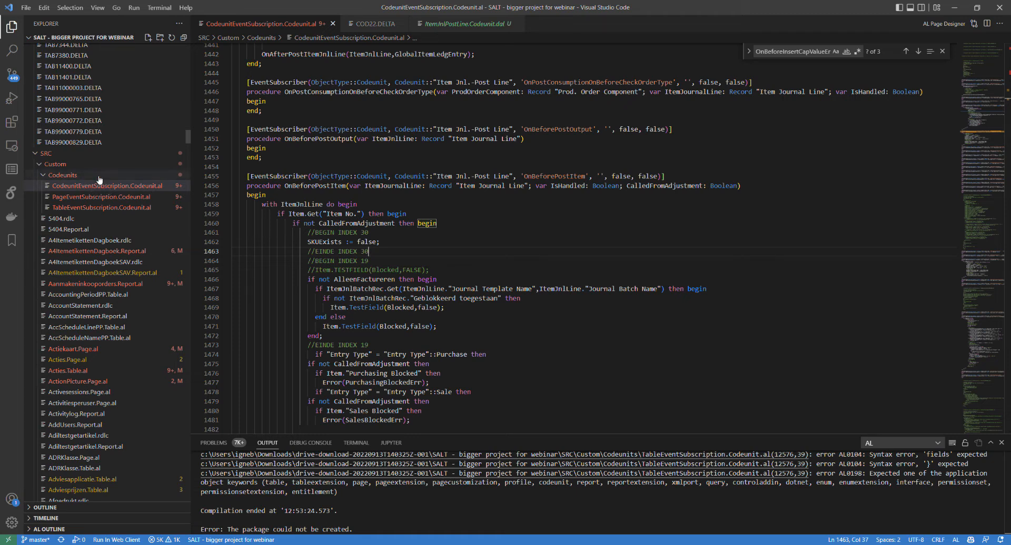
mouse_move(92, 194)
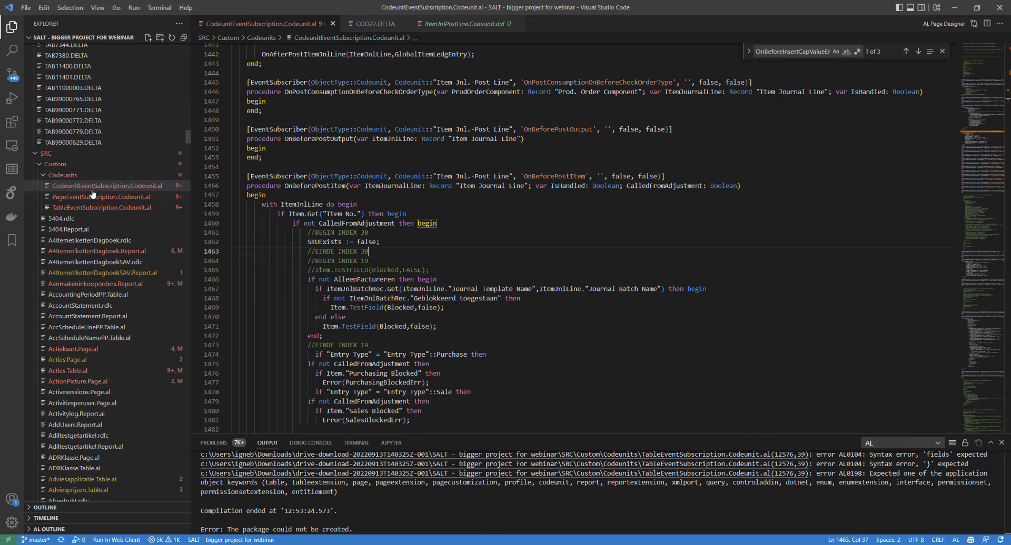
mouse_move(91, 195)
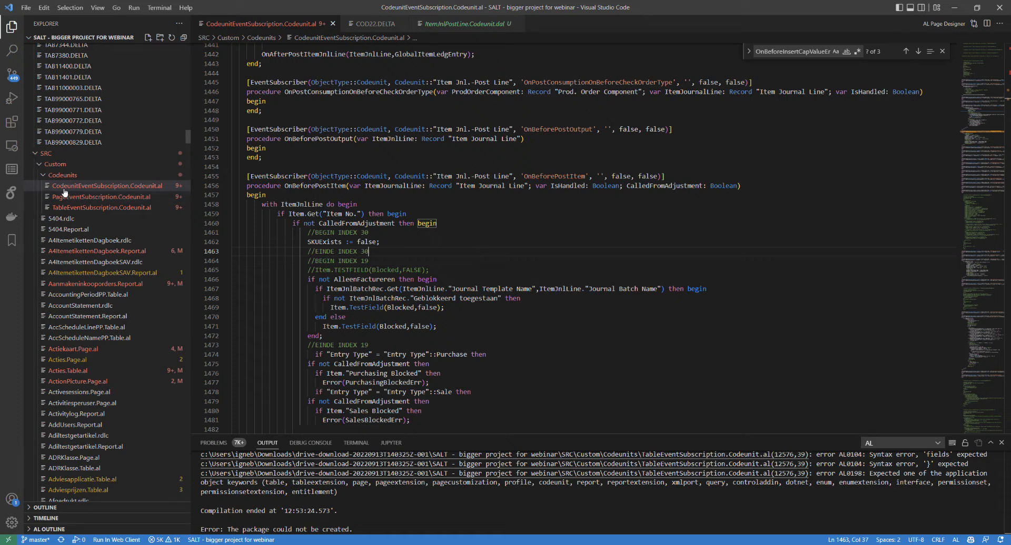
mouse_move(80, 198)
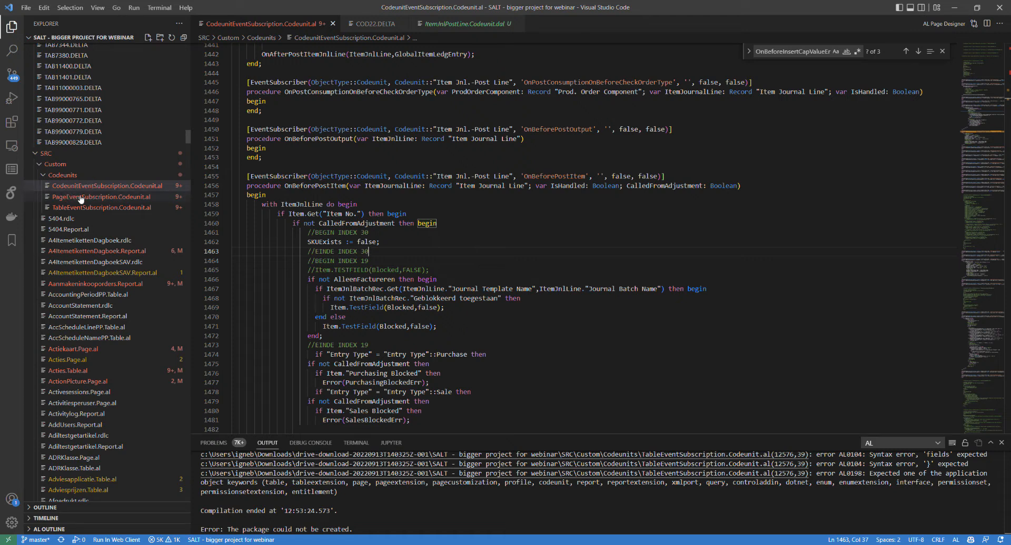
mouse_move(96, 207)
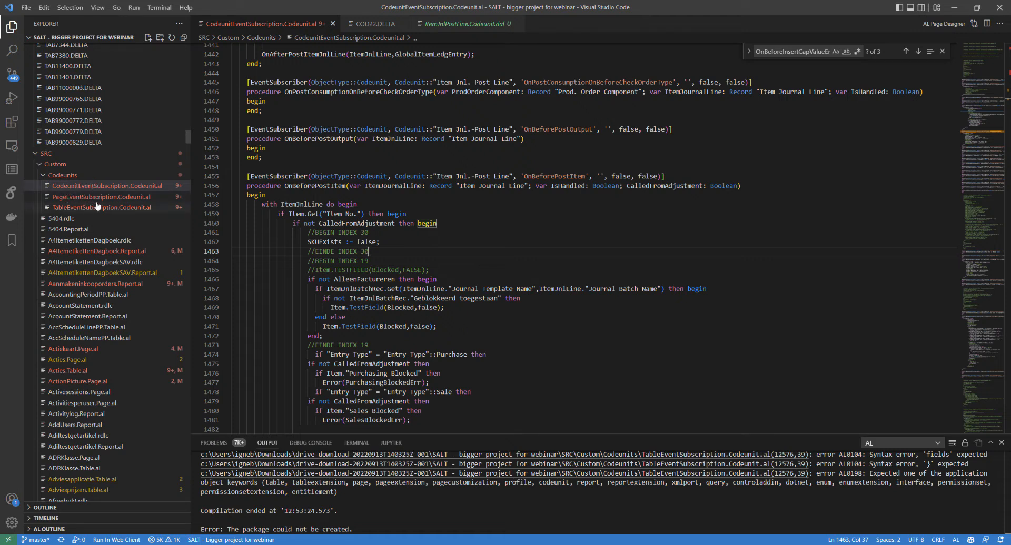
mouse_move(107, 186)
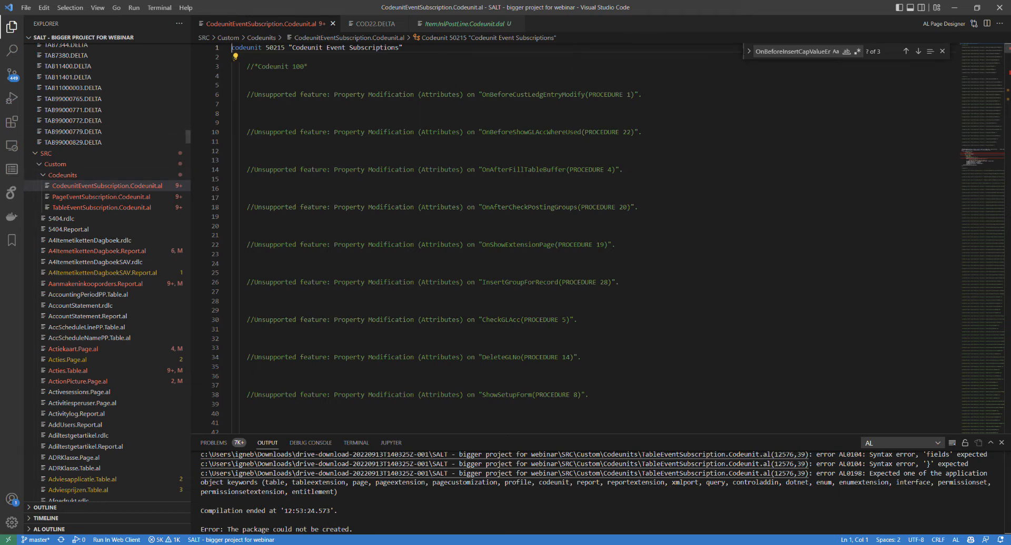
Step: Search the subscriptions file for '//*Codeunit', finding 35 matches
click(942, 51)
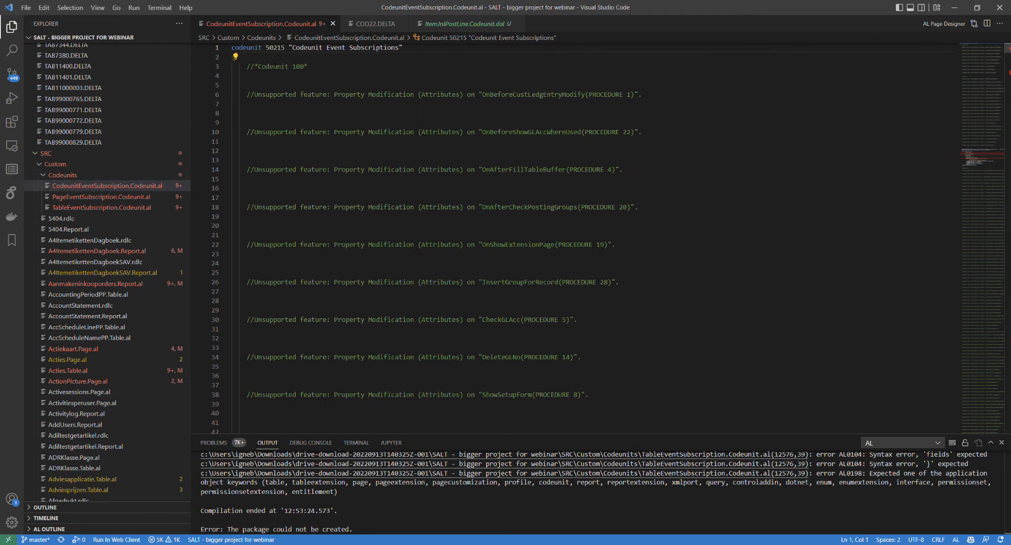
double_click(271, 66)
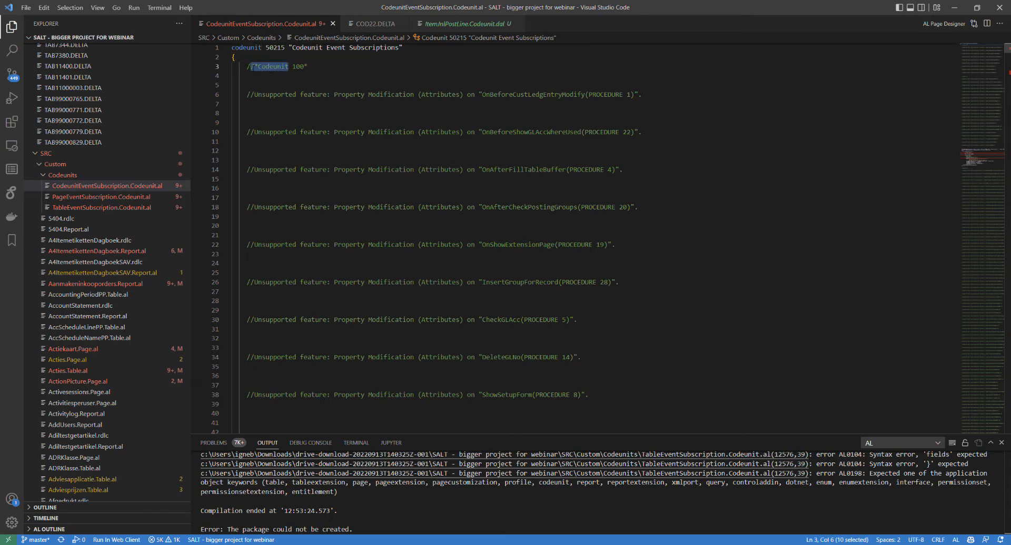
key(Ctrl+f)
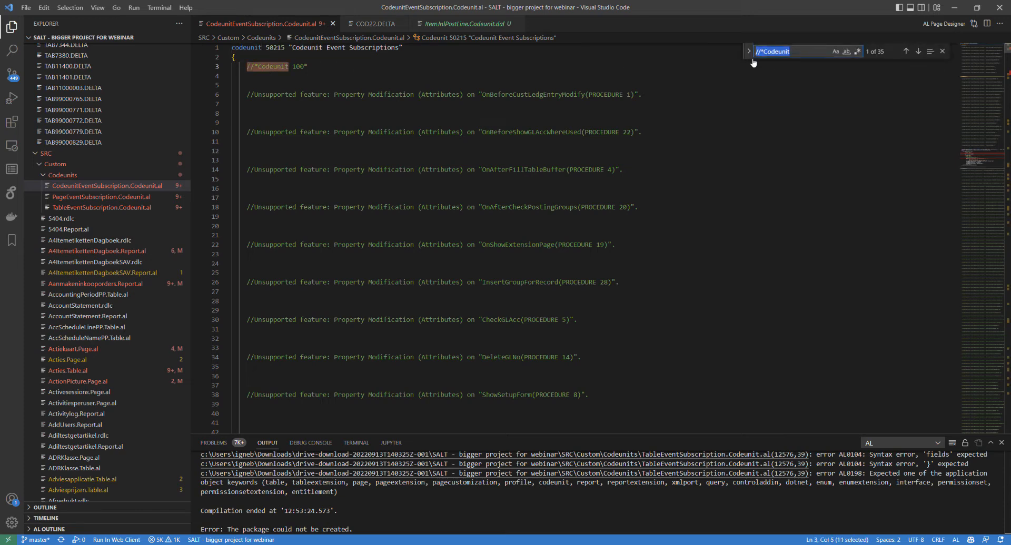
mouse_move(879, 53)
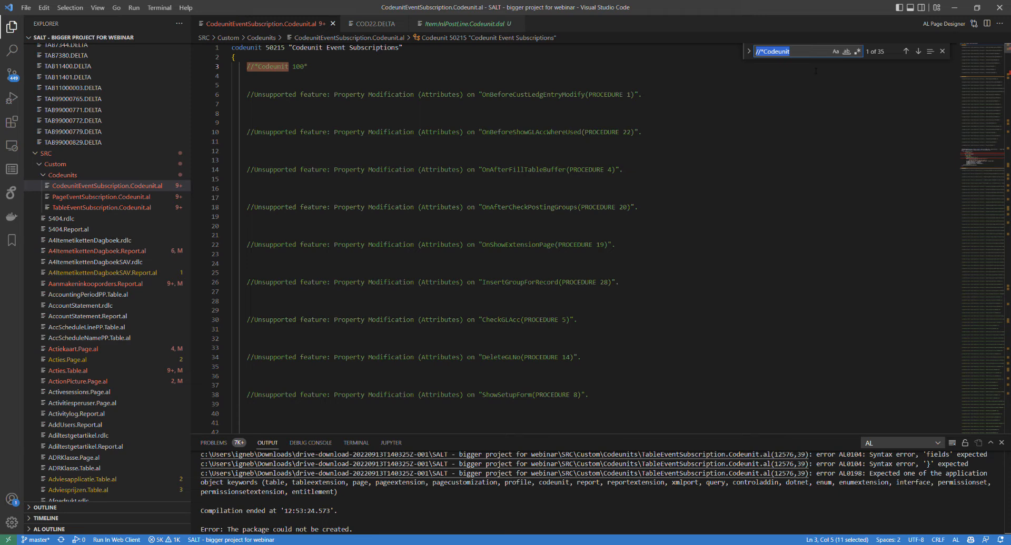
click(655, 122)
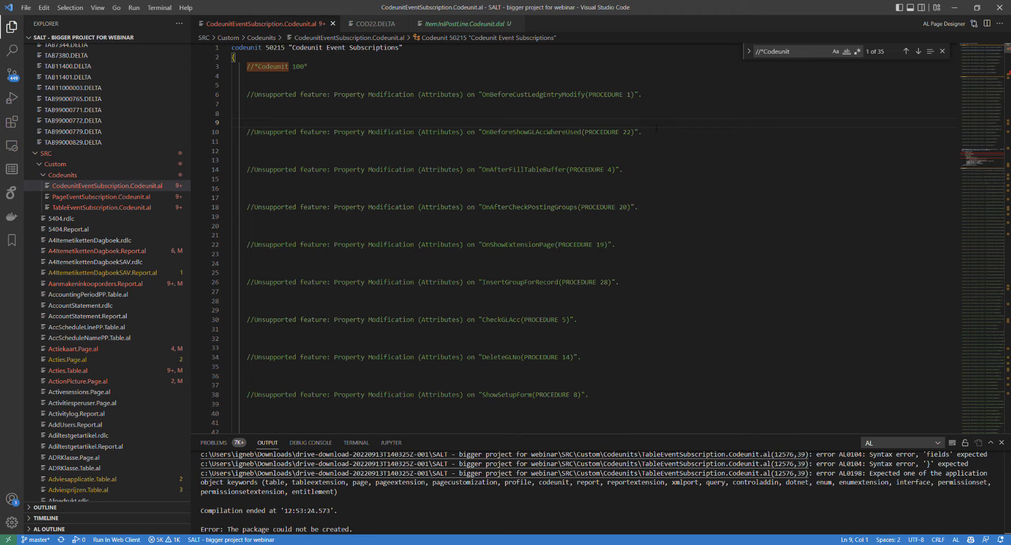
Step: Search for 'EventSubscriber', finding 168 matches starting at OnBeforeRunCheck
scroll(down, 3)
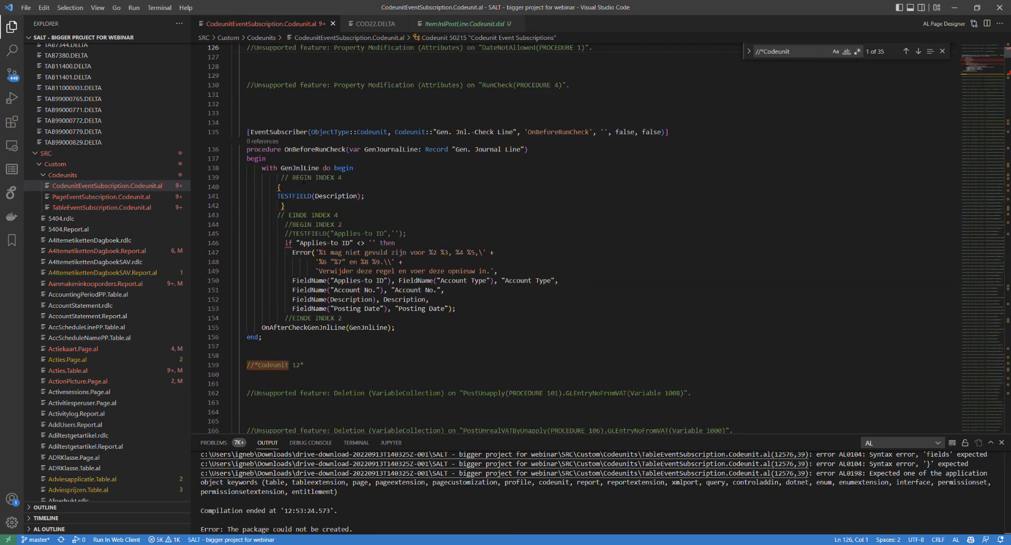
double_click(277, 132)
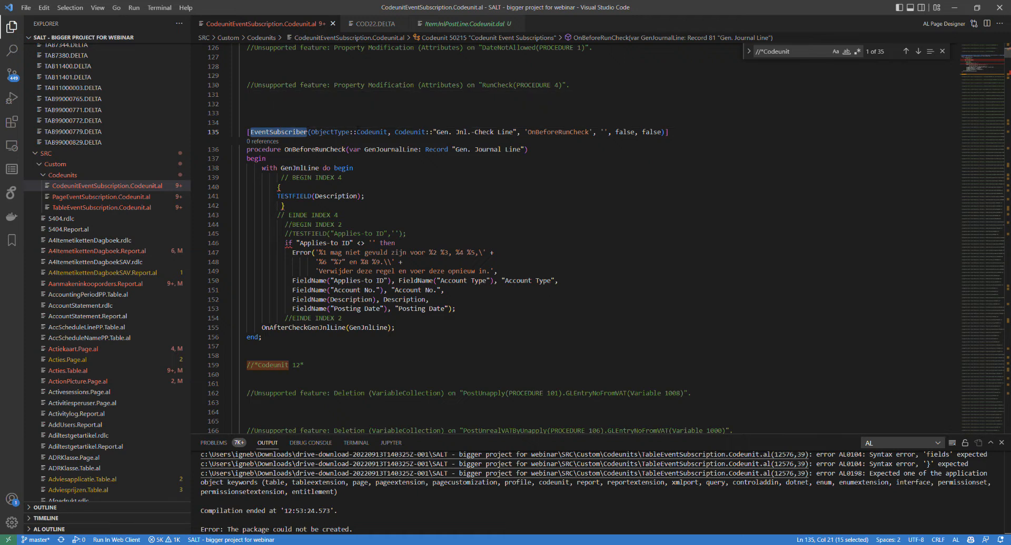
text(EventSubscriber)
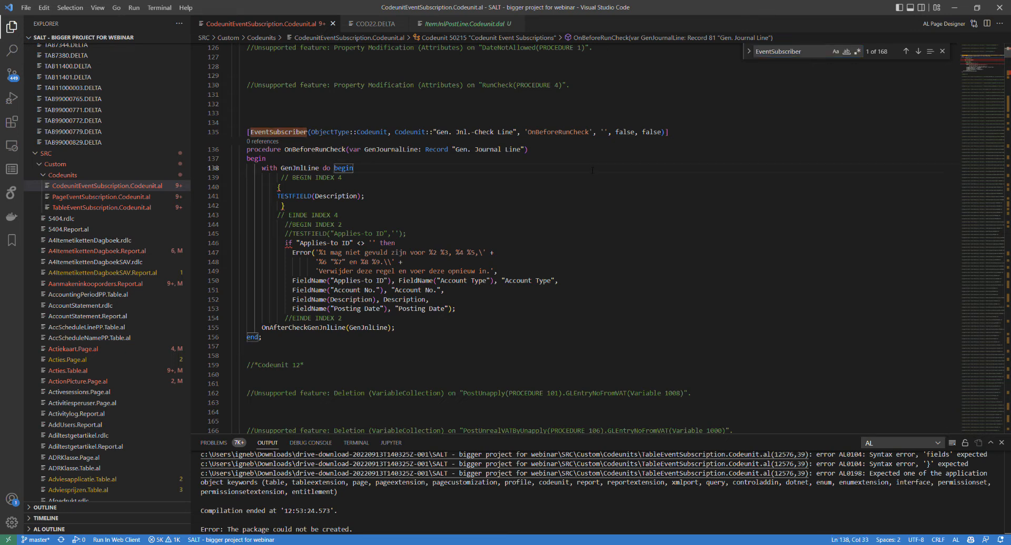
Step: Scroll to ConvertPO's variable block near line 9011 via the 'var' search
scroll(down, 3)
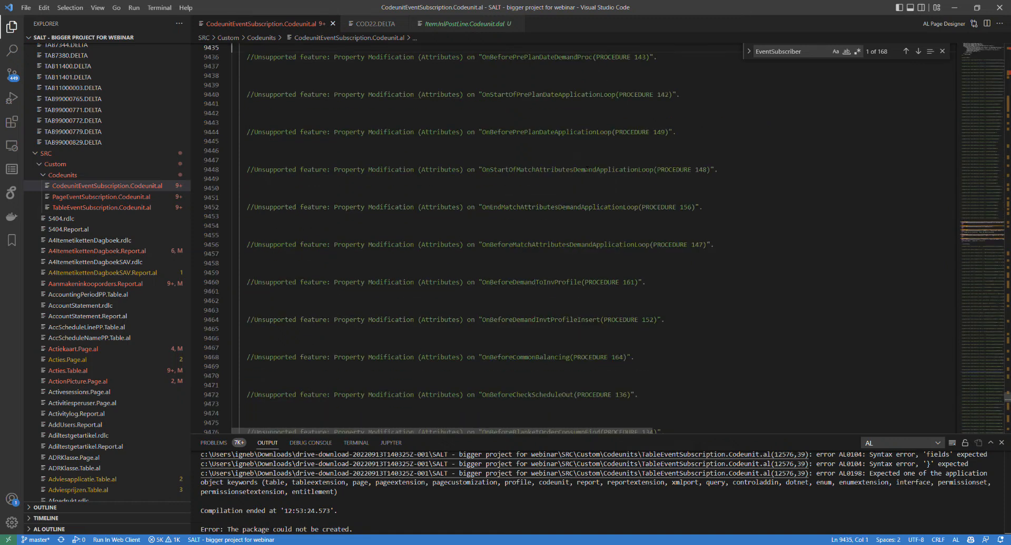
scroll(up, 3)
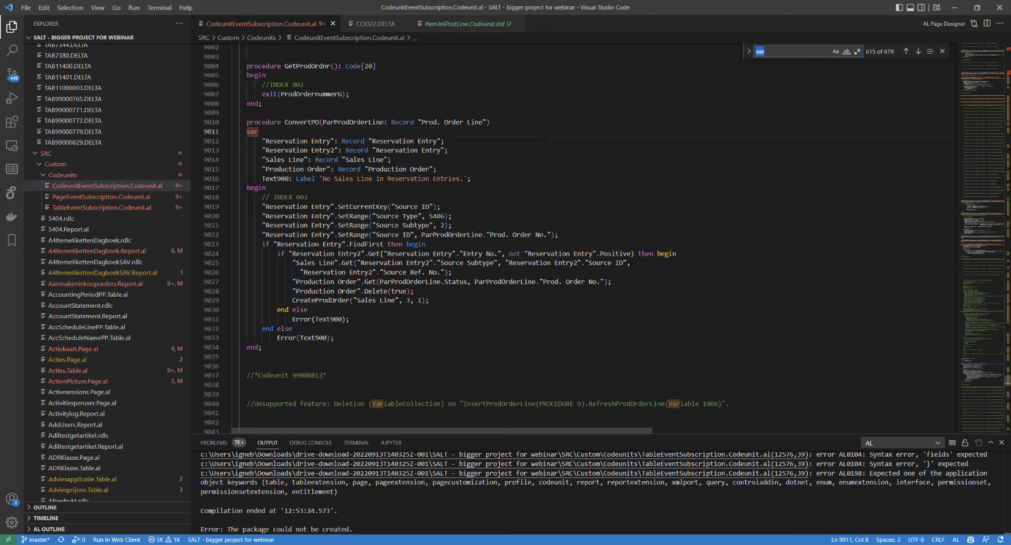
text(OnBeforeInsertCapValueEntry)
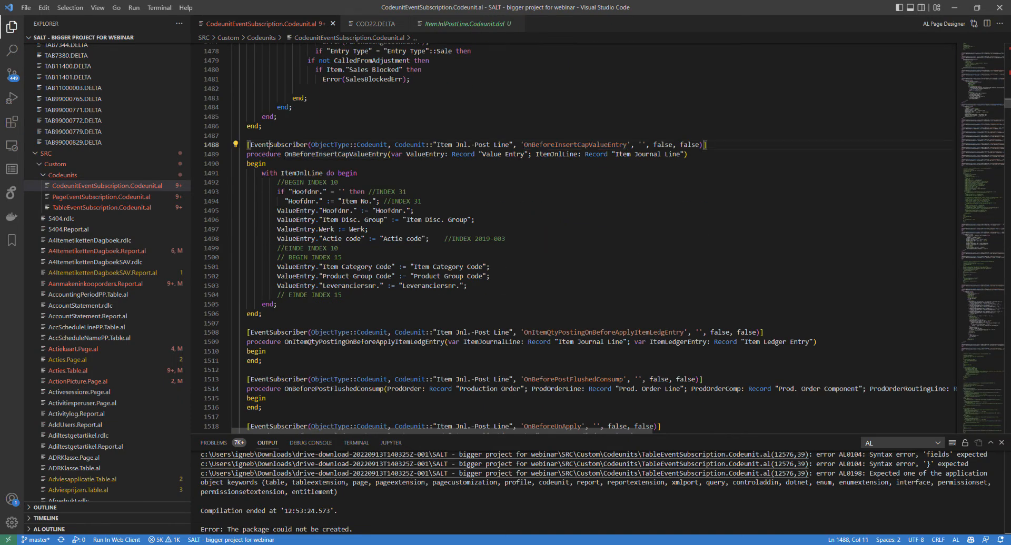
double_click(279, 144)
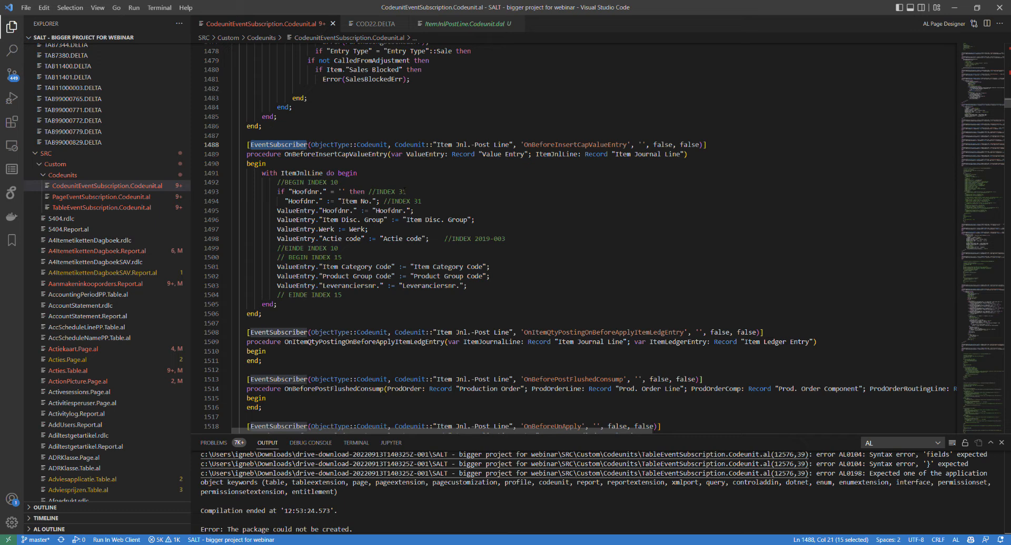
click(341, 295)
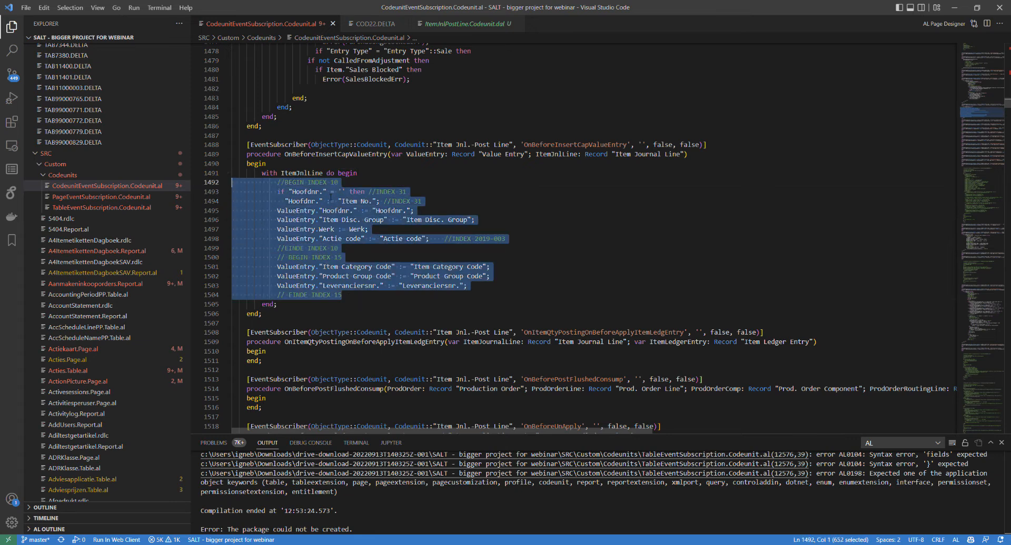
click(357, 172)
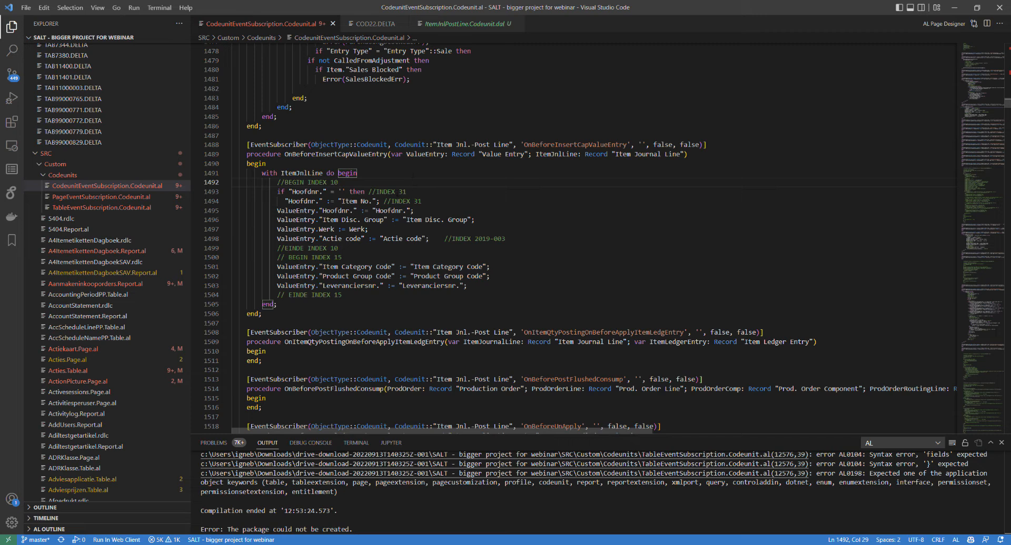
mouse_move(370, 23)
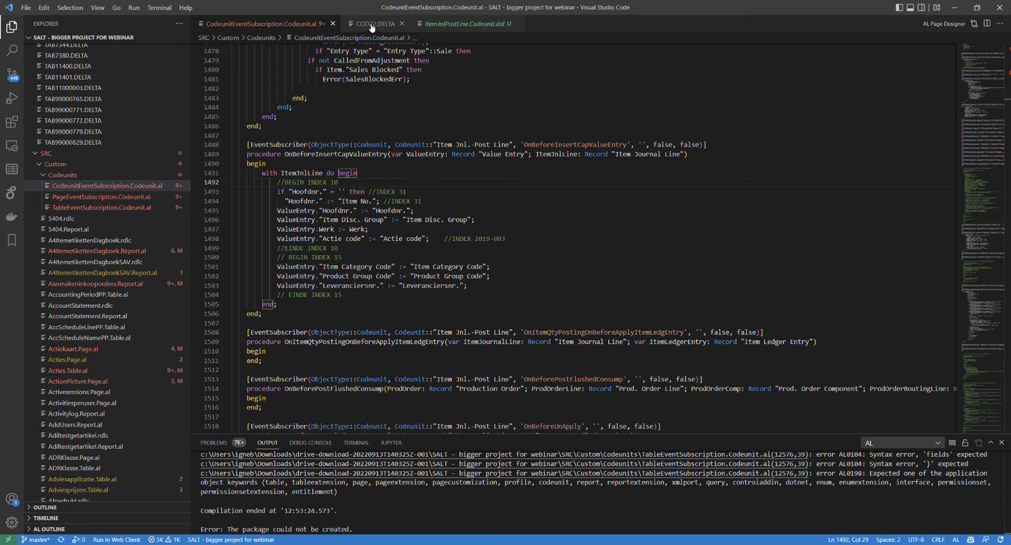
Step: Find OnBeforeInsertCapValueEntry in COD22.DELTA and scroll to PostItem's original code
click(373, 24)
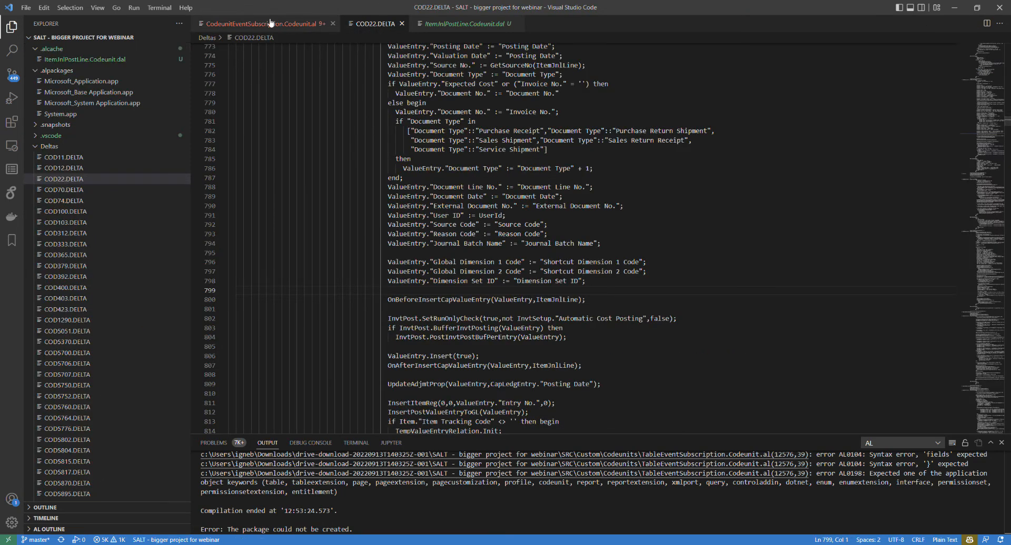
click(258, 23)
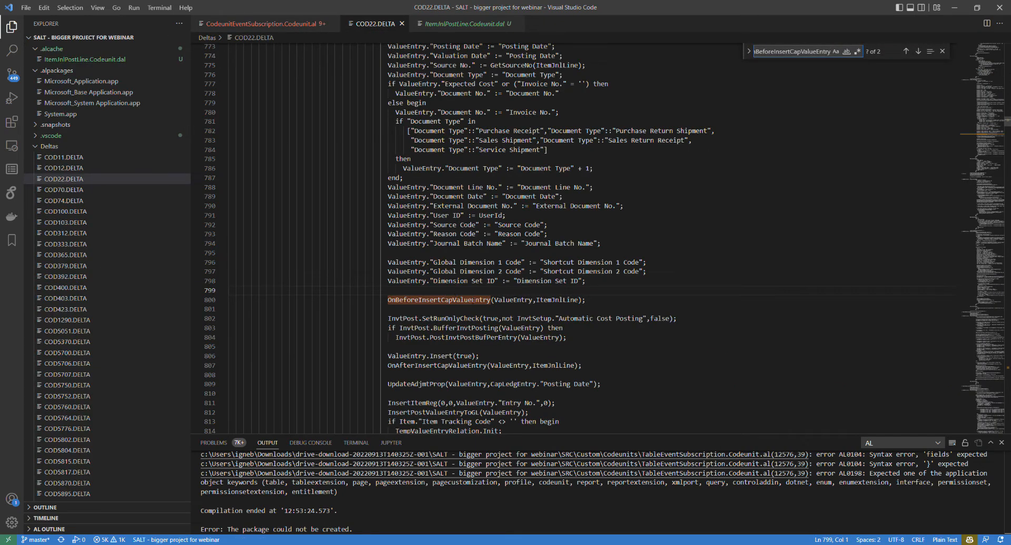
scroll(up, 3)
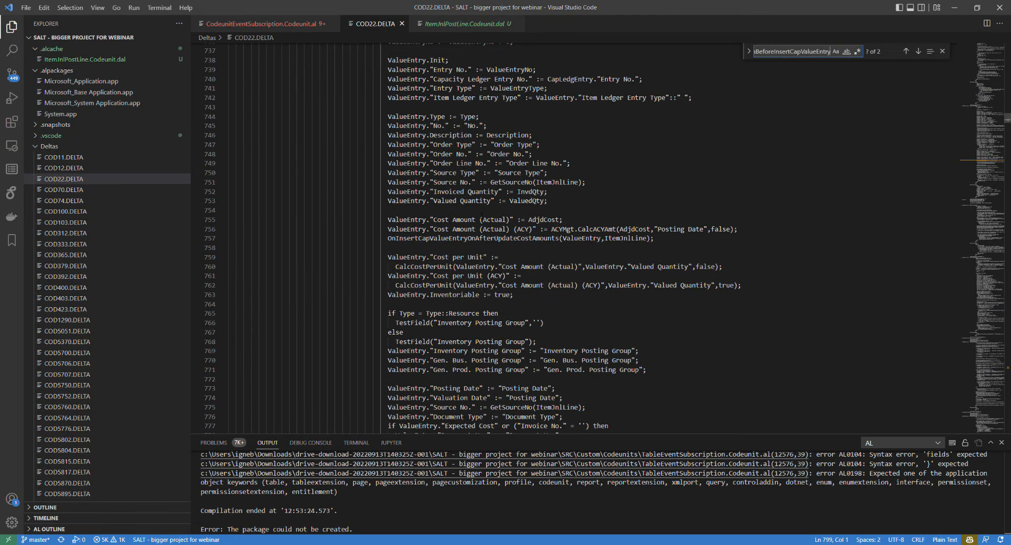
scroll(up, 3)
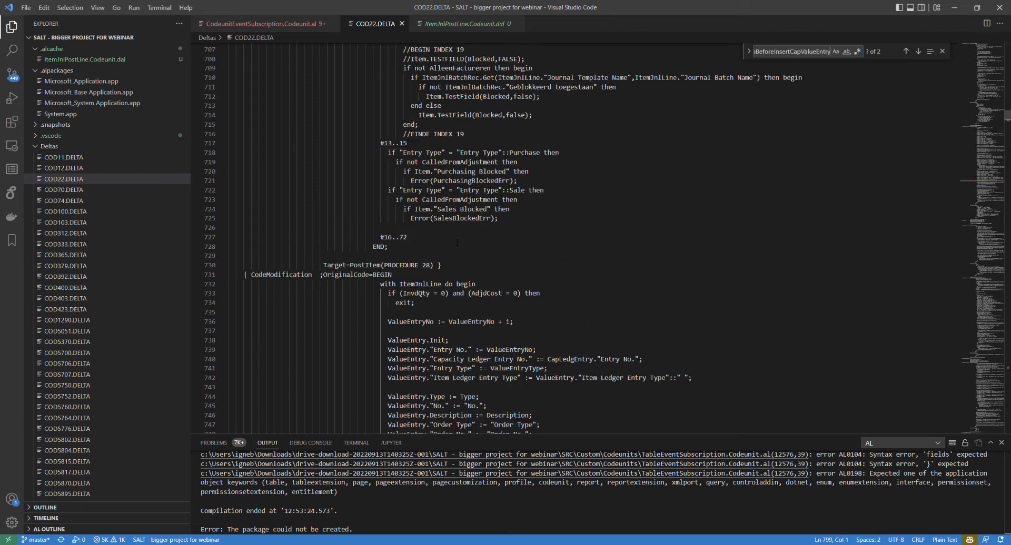
scroll(down, 3)
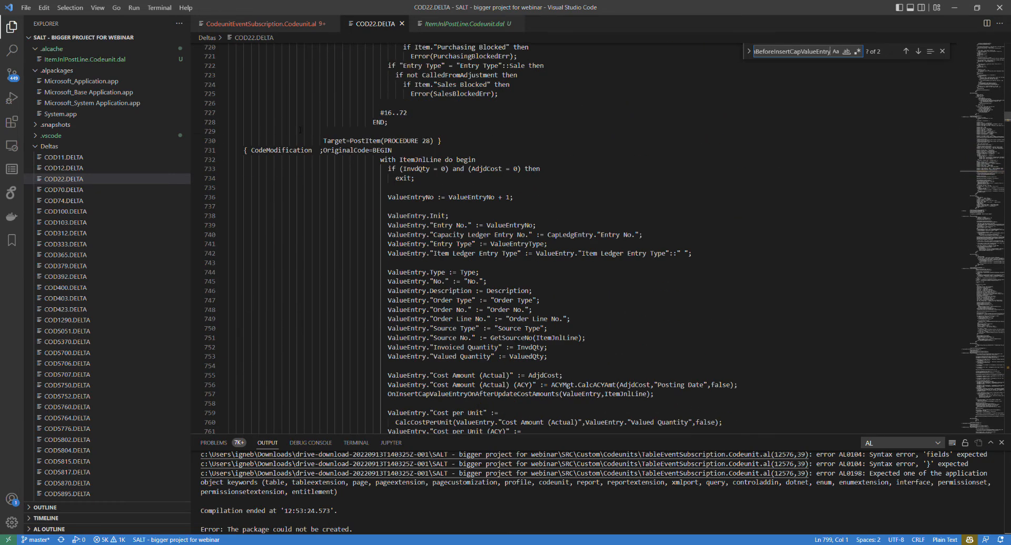
scroll(down, 3)
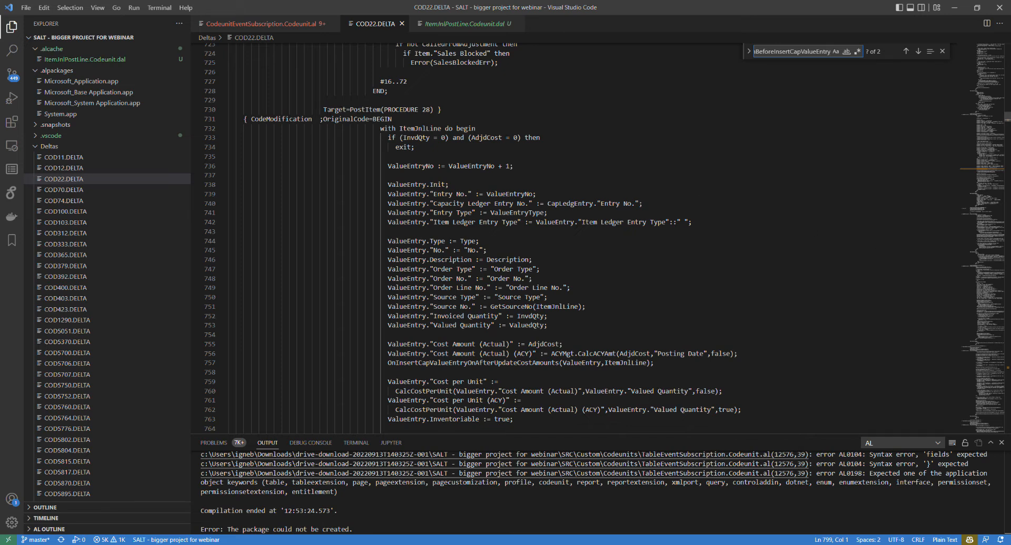
double_click(364, 110)
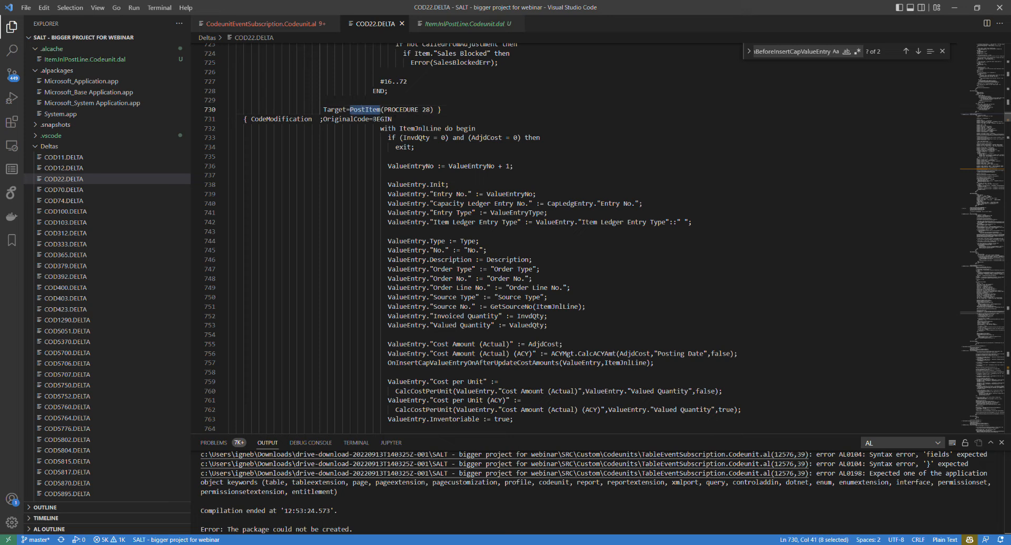
click(545, 297)
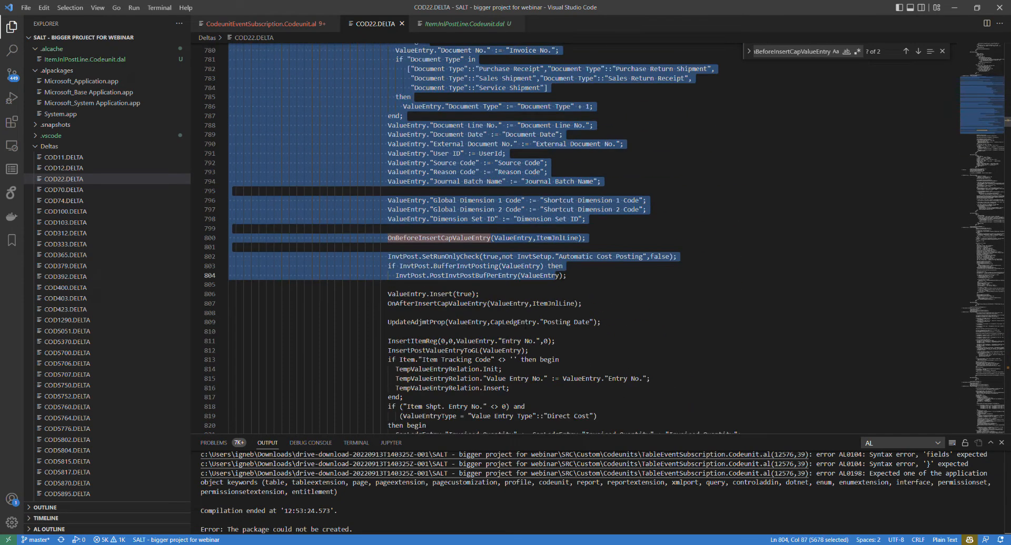
scroll(down, 3)
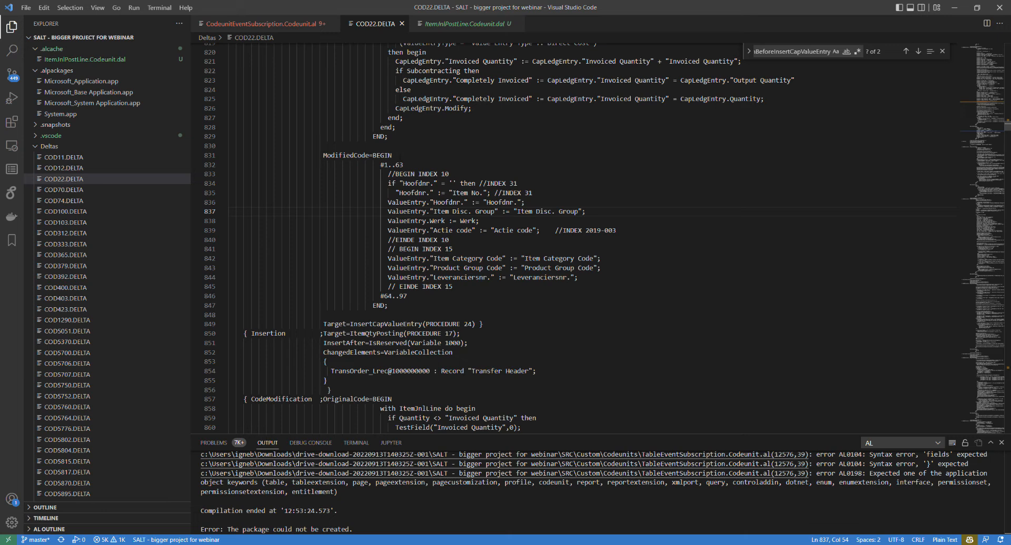
double_click(390, 165)
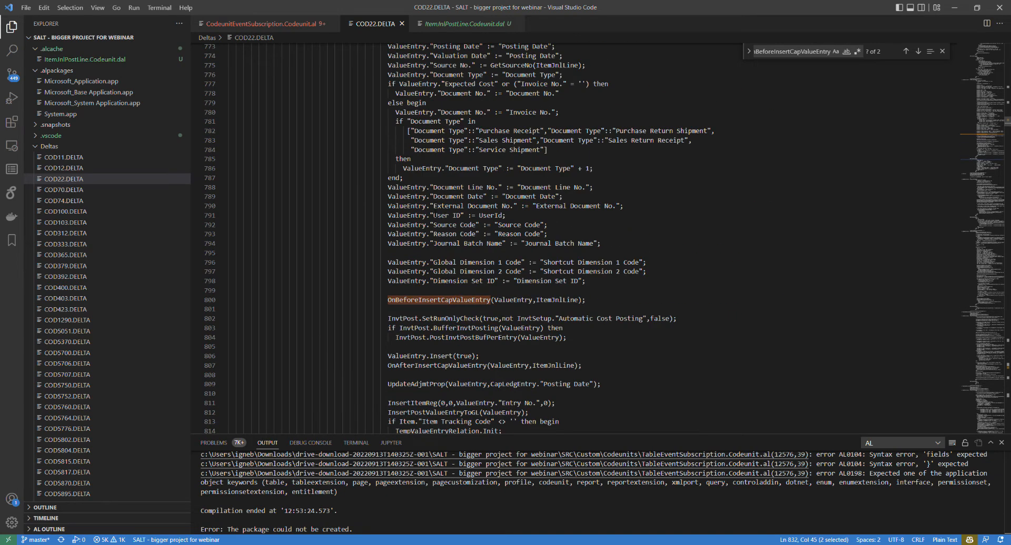
scroll(up, 3)
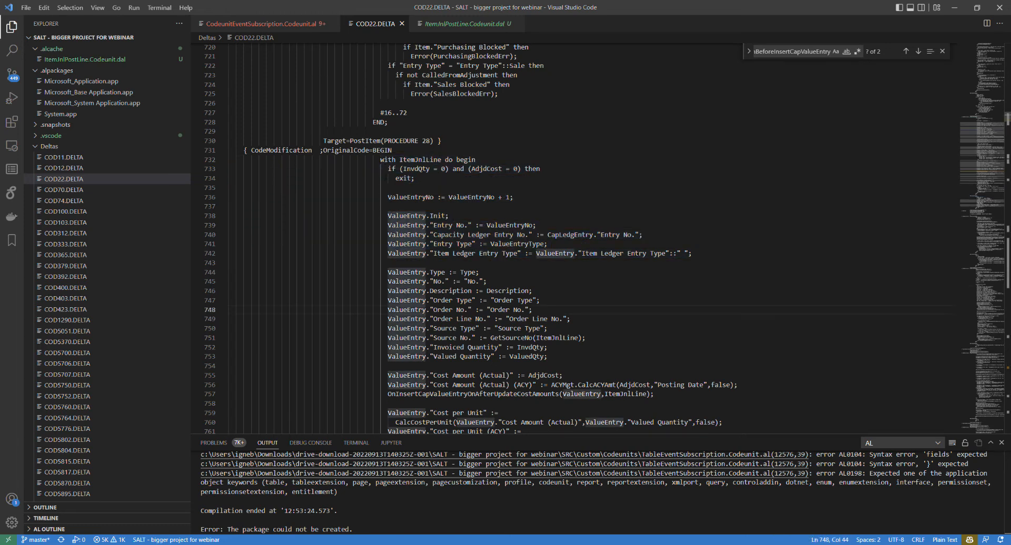
scroll(down, 3)
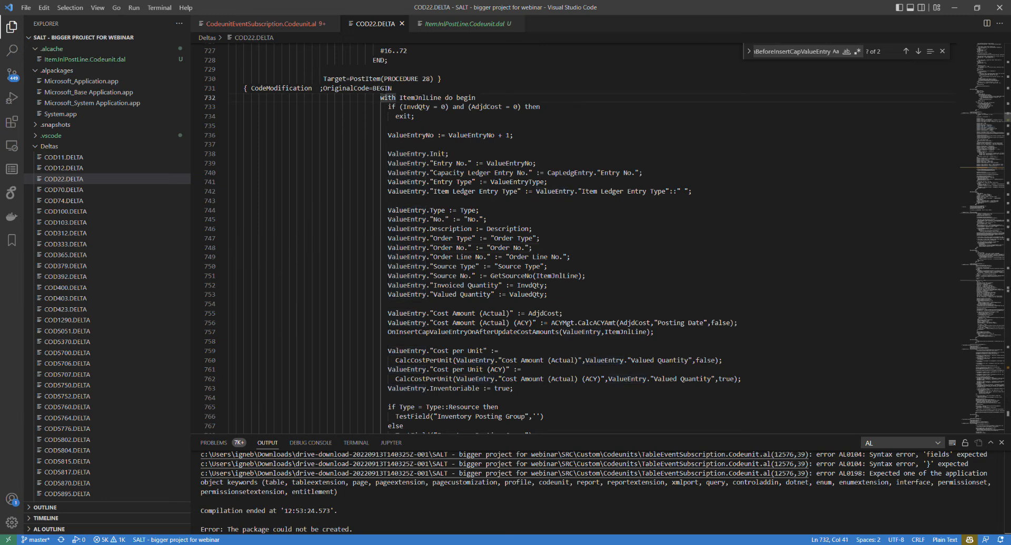
scroll(down, 3)
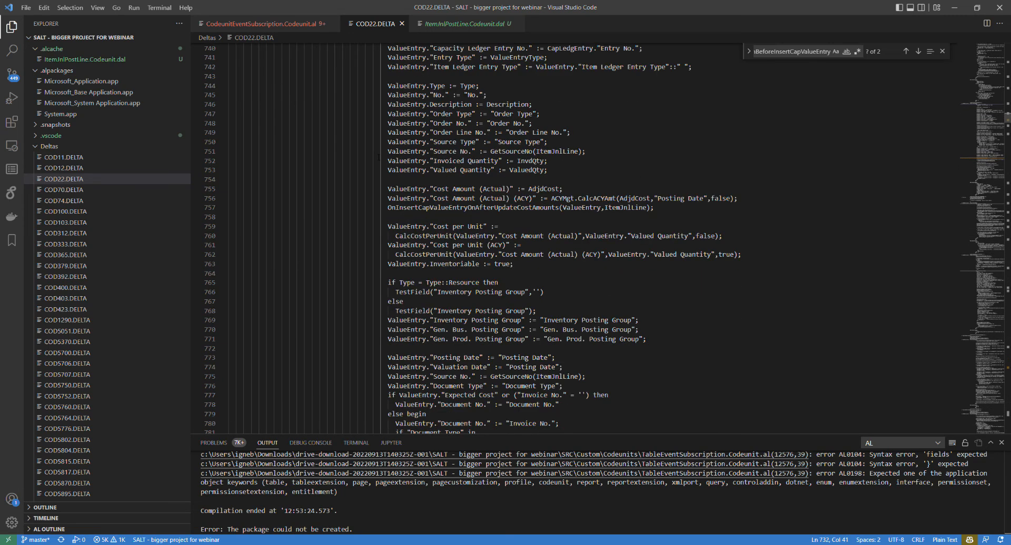
scroll(down, 3)
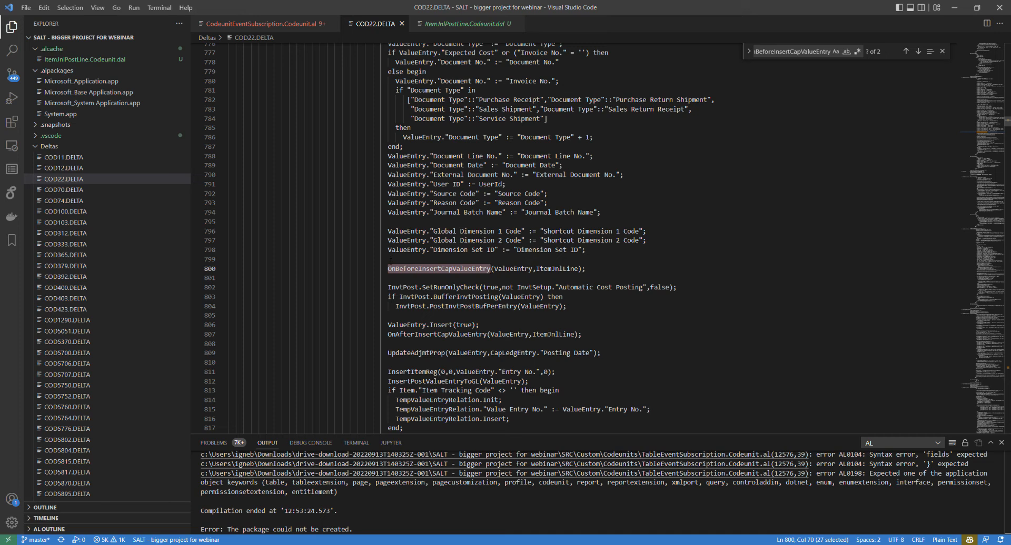
mouse_move(449, 23)
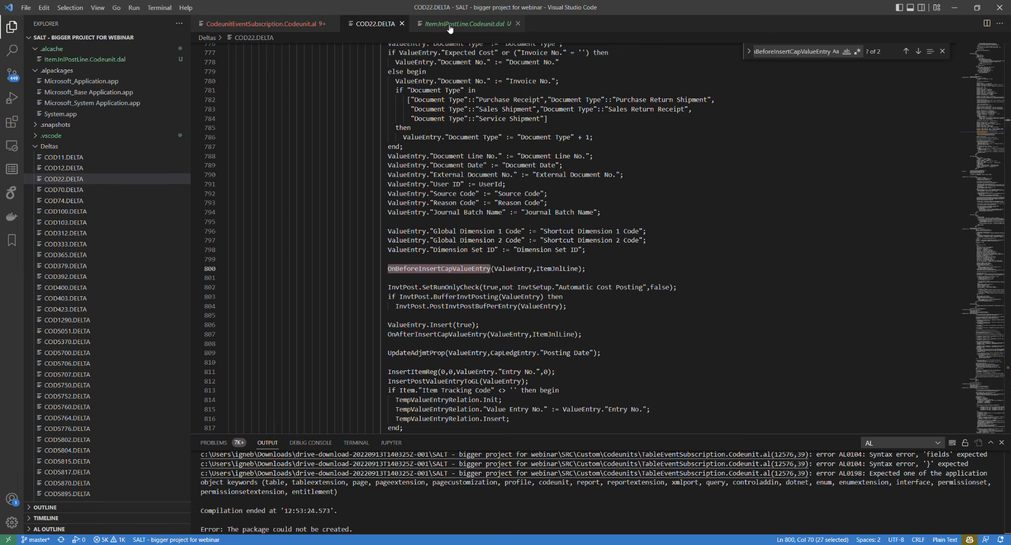
Step: View the OnBeforeInsertCapValueEntry event at line 5804 in ItemJnlPostLine.Codeunit.dal, then return
click(465, 23)
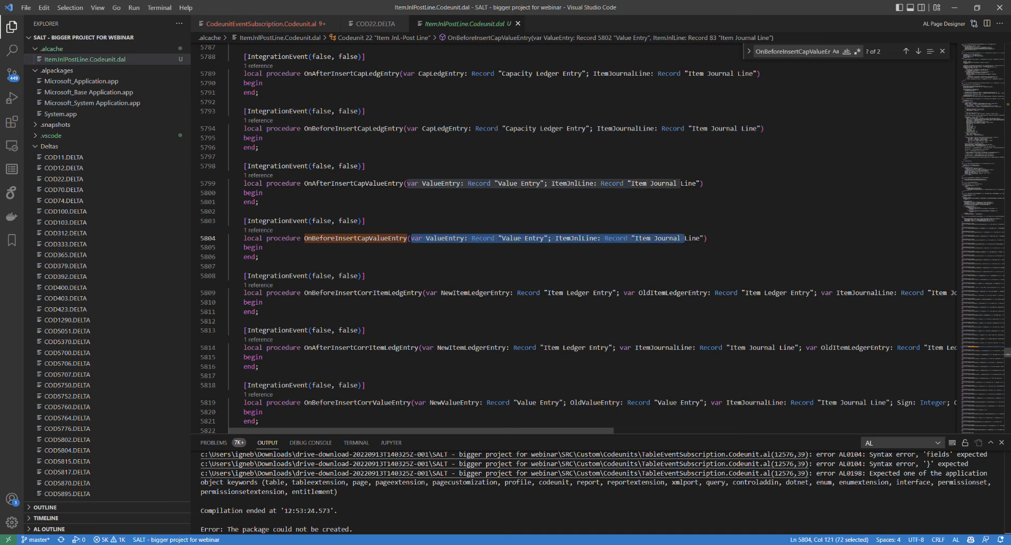
click(245, 256)
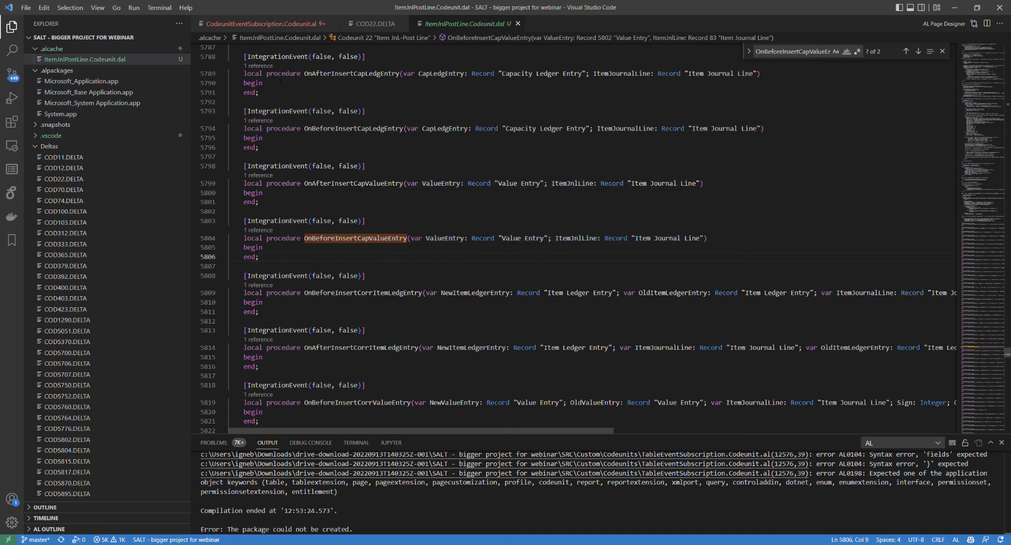
click(255, 23)
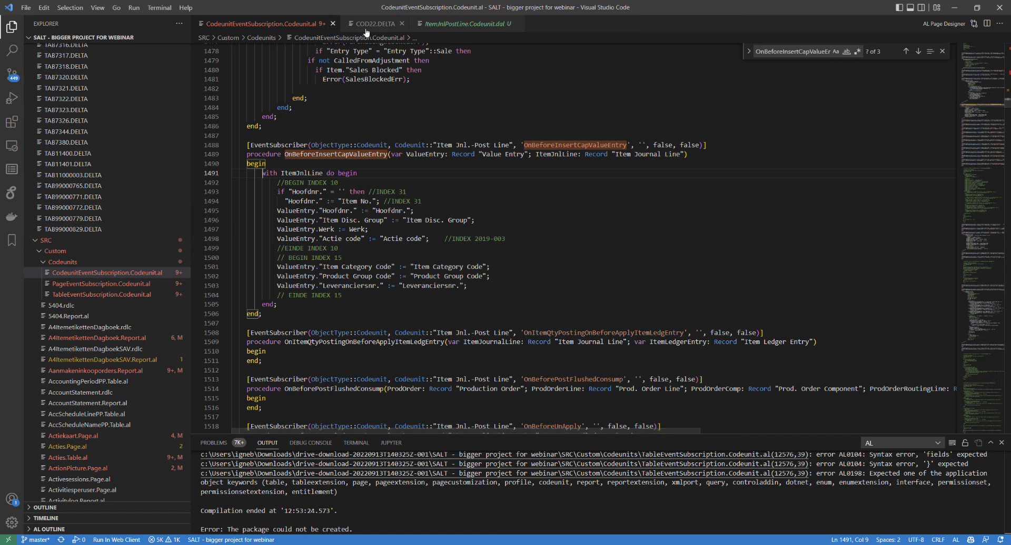
click(373, 23)
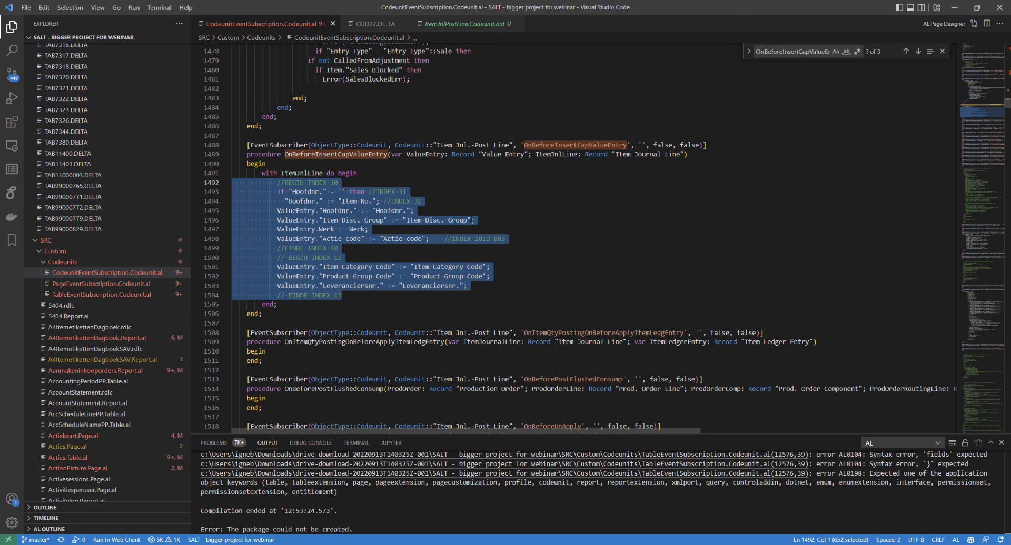
click(270, 295)
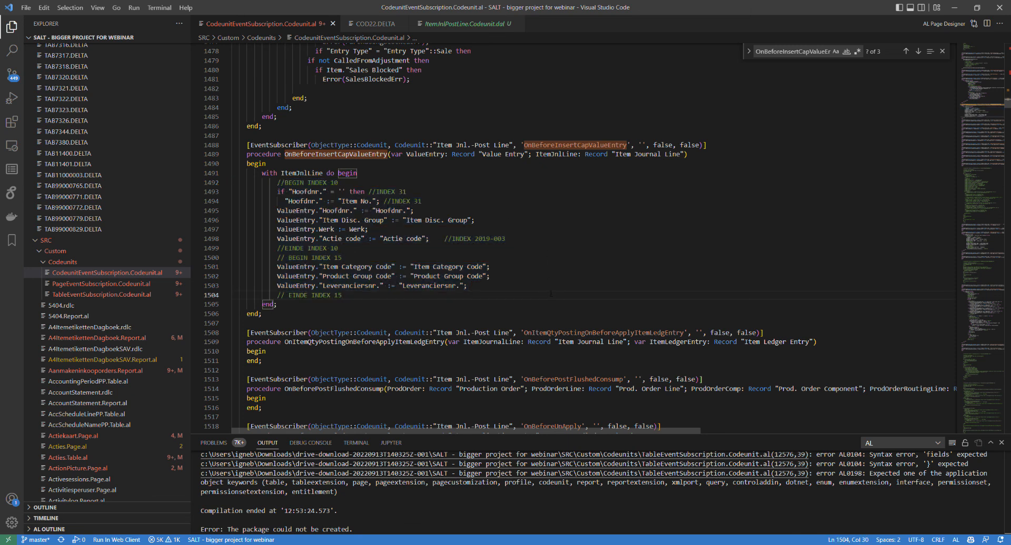